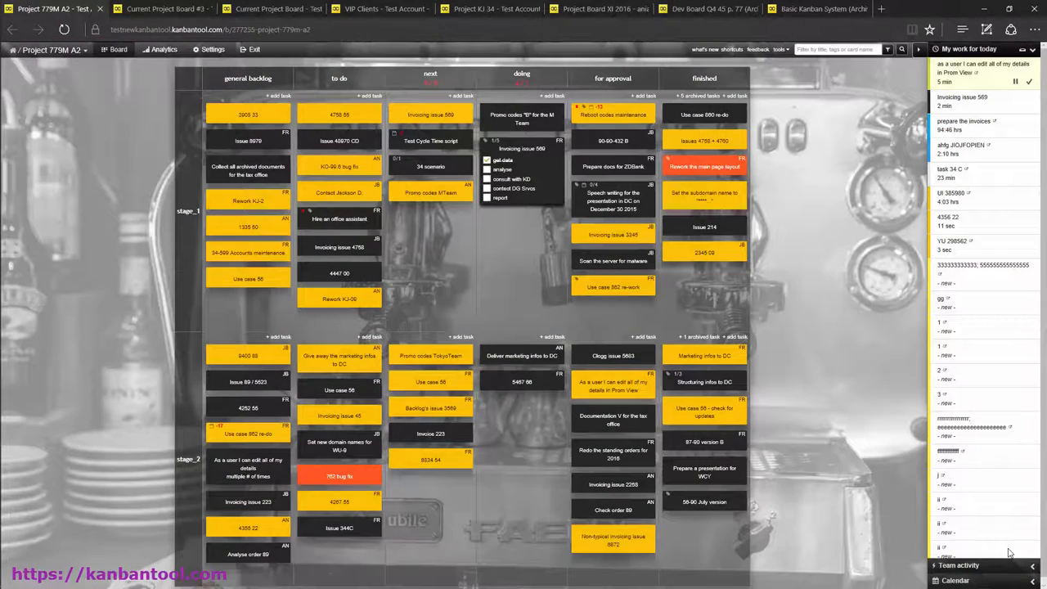
- Switch through Current Project Board #3, VIP Clients, Project KI 34, Project Board XI 2016 and Dev Board Q4
{"action": "left_click", "coordinate": [164, 9]}
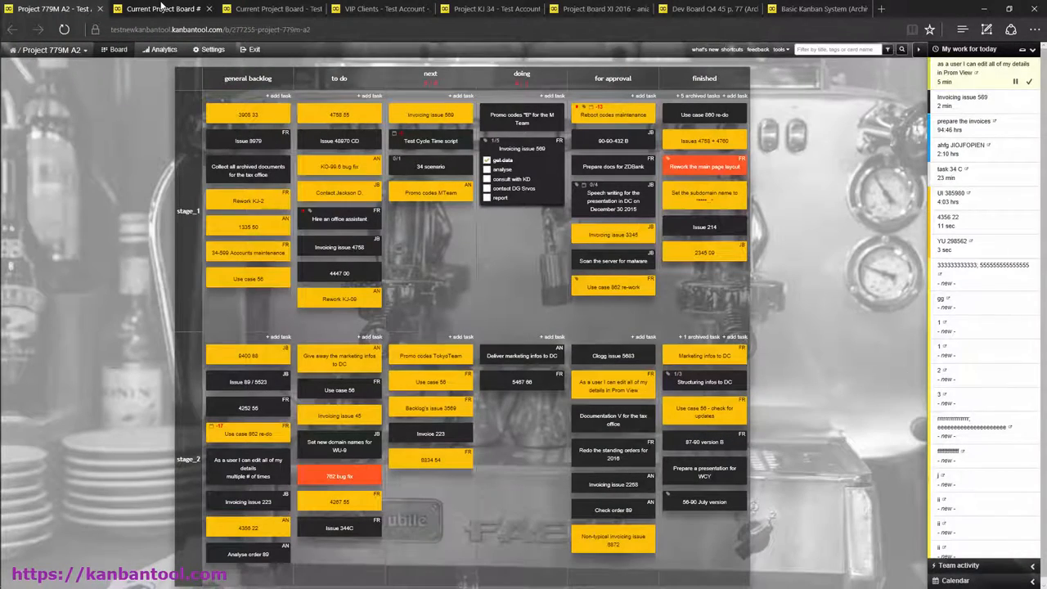
{"action": "left_click", "coordinate": [162, 10]}
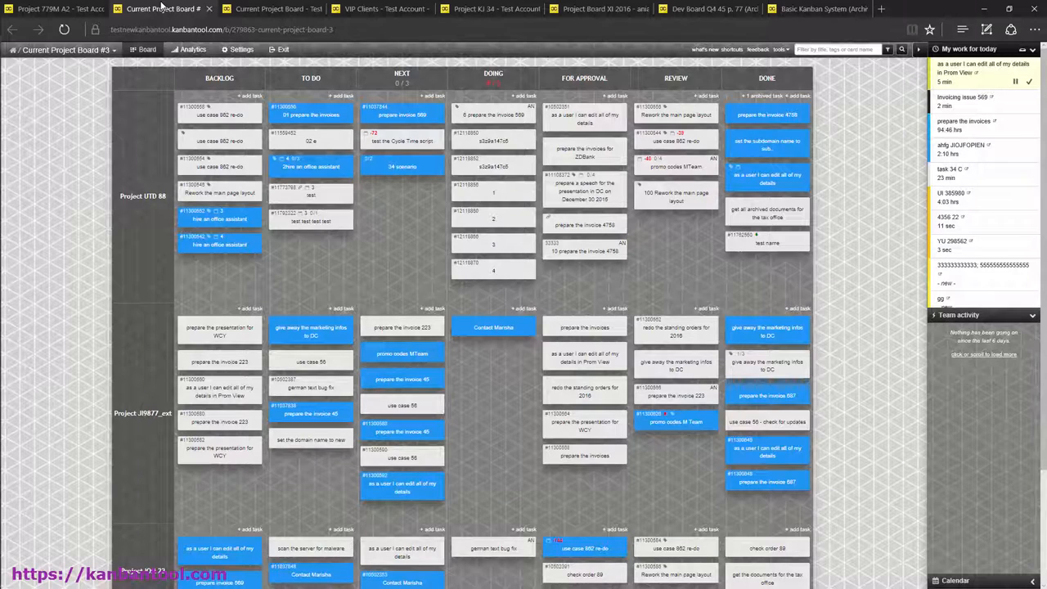
{"action": "left_click", "coordinate": [270, 10]}
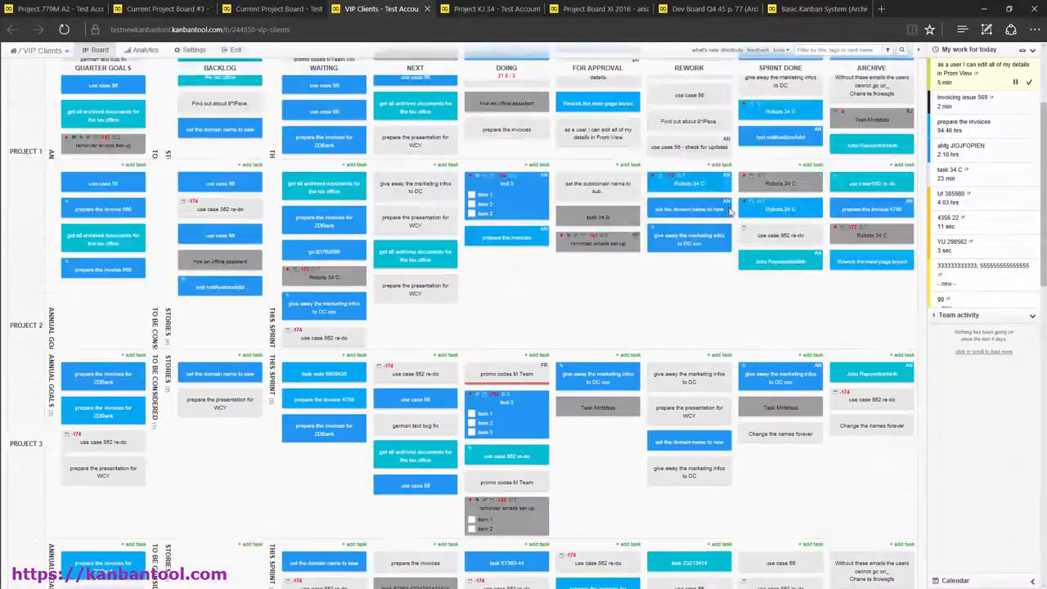
{"action": "left_click", "coordinate": [490, 10]}
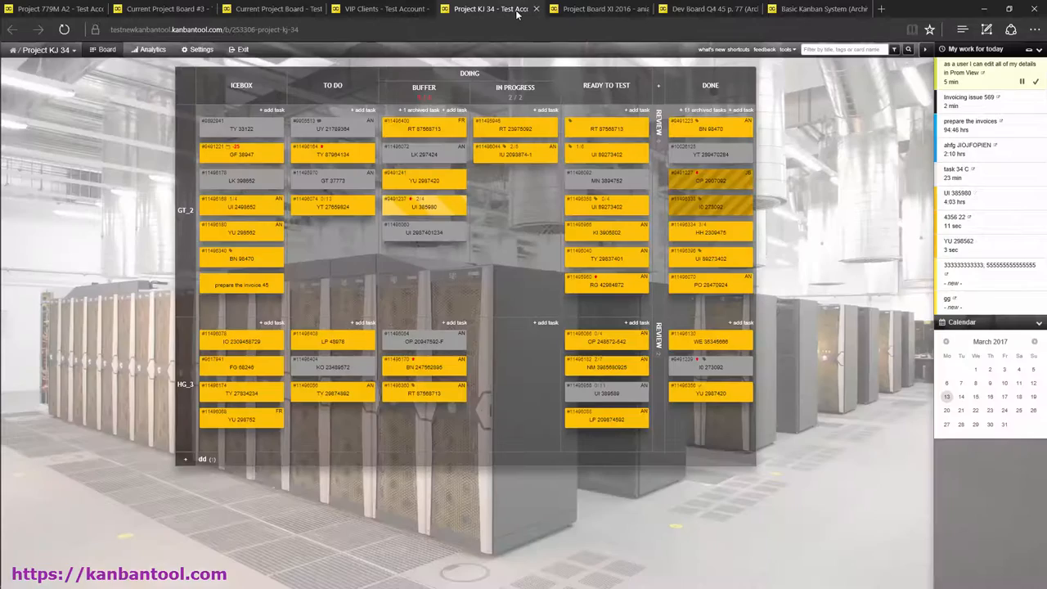
{"action": "left_click", "coordinate": [598, 9]}
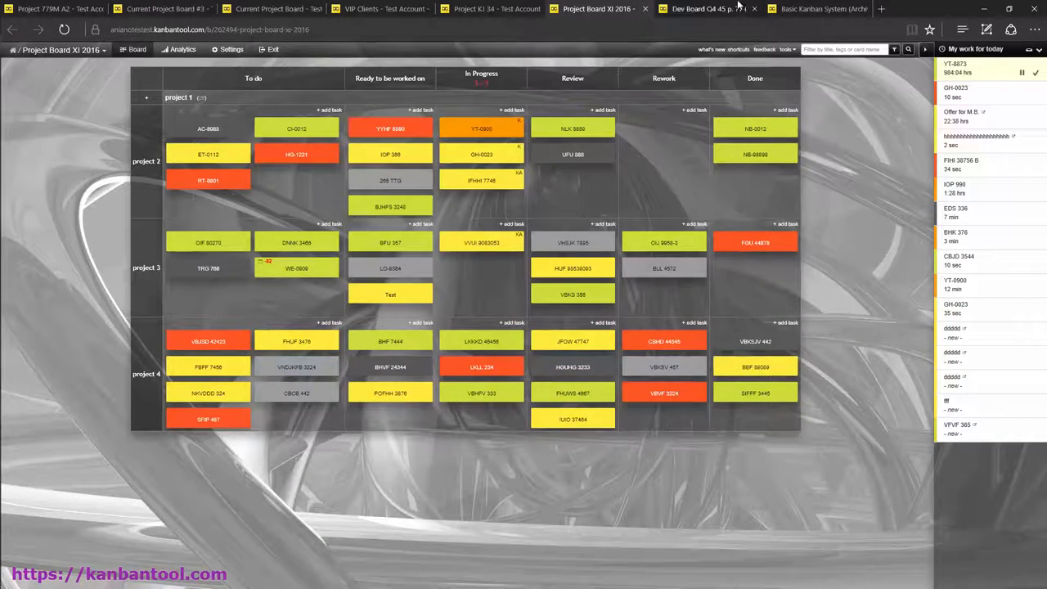
{"action": "left_click", "coordinate": [703, 10]}
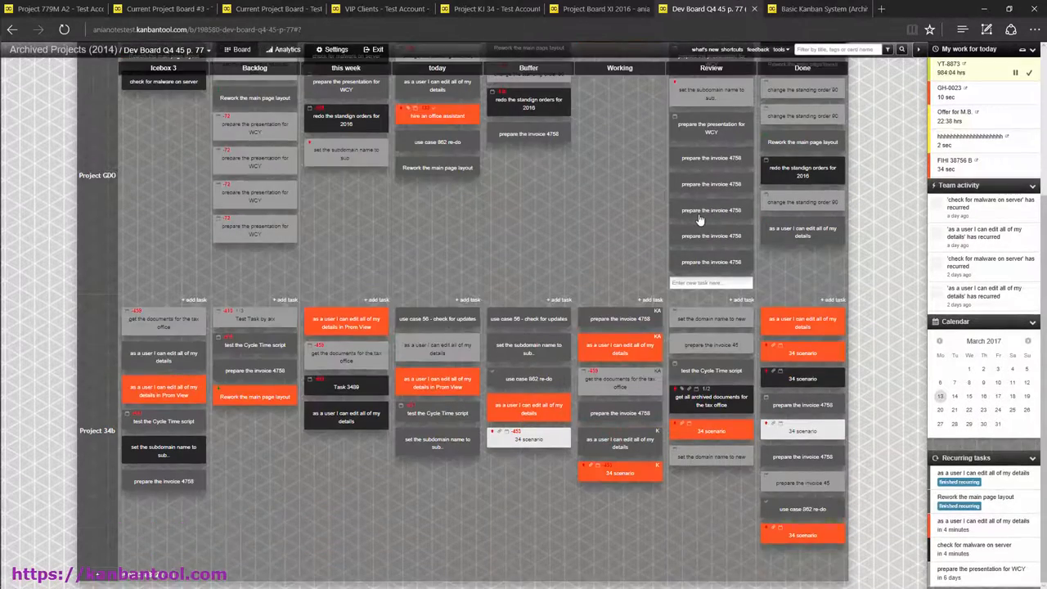
{"action": "left_click", "coordinate": [824, 10]}
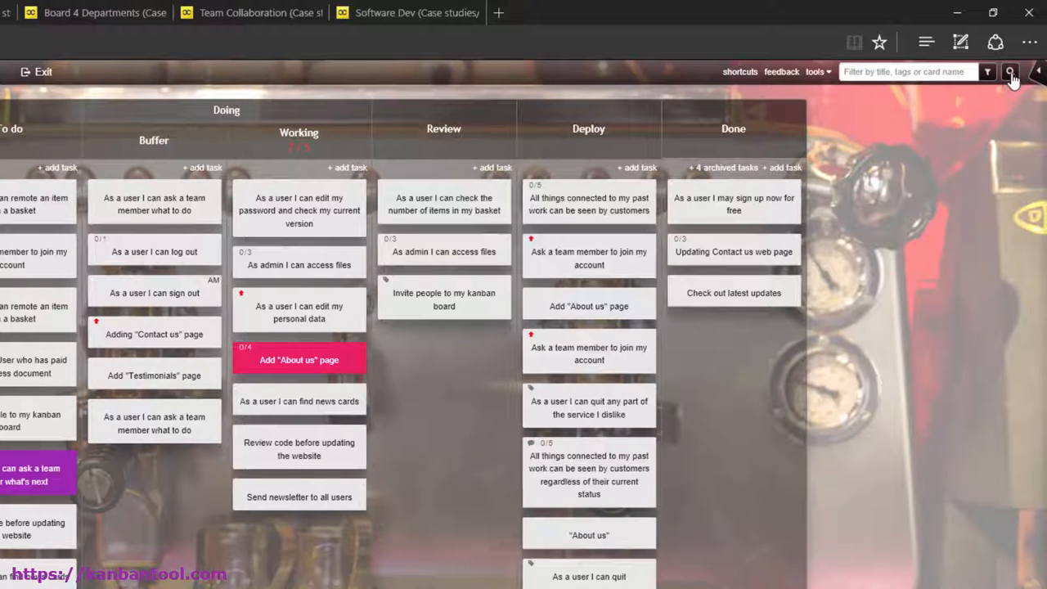
- Bring up the search-across-all-boards panel from the magnifier icon
{"action": "left_click", "coordinate": [1011, 72]}
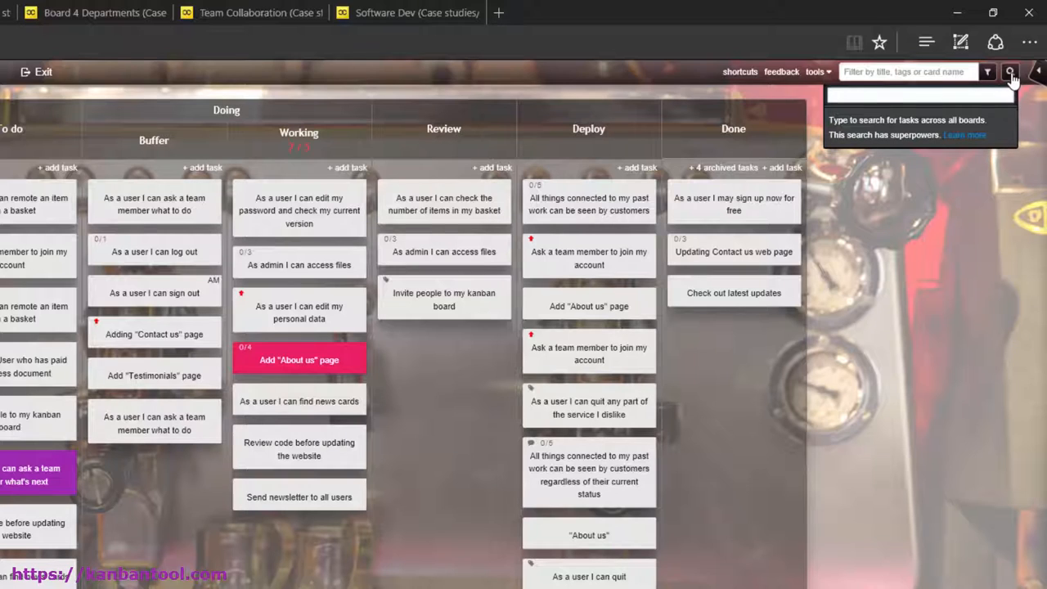
{"action": "left_click", "coordinate": [919, 94]}
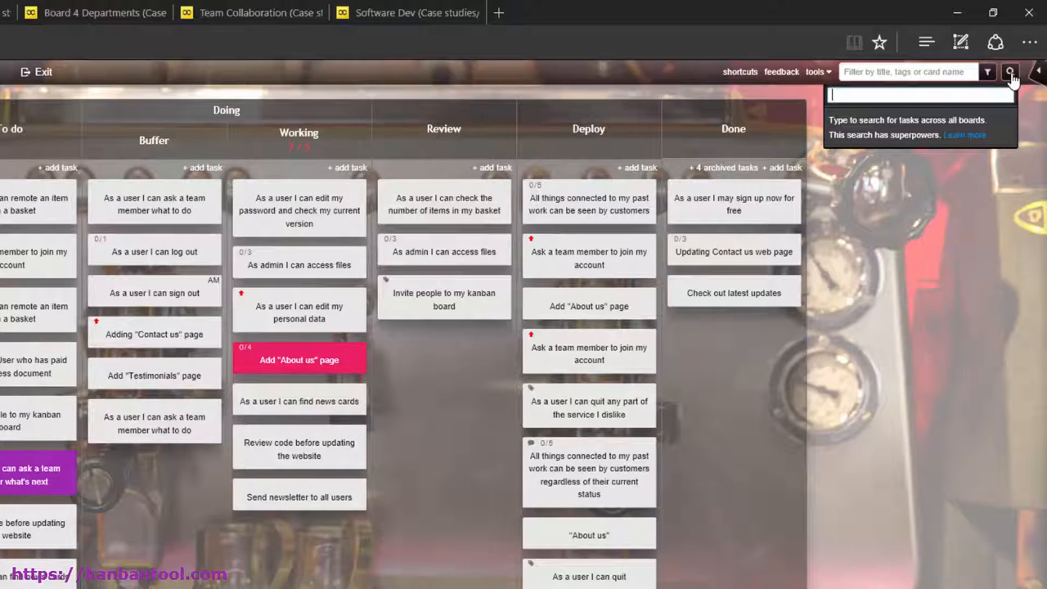
{"action": "type", "text": "@"}
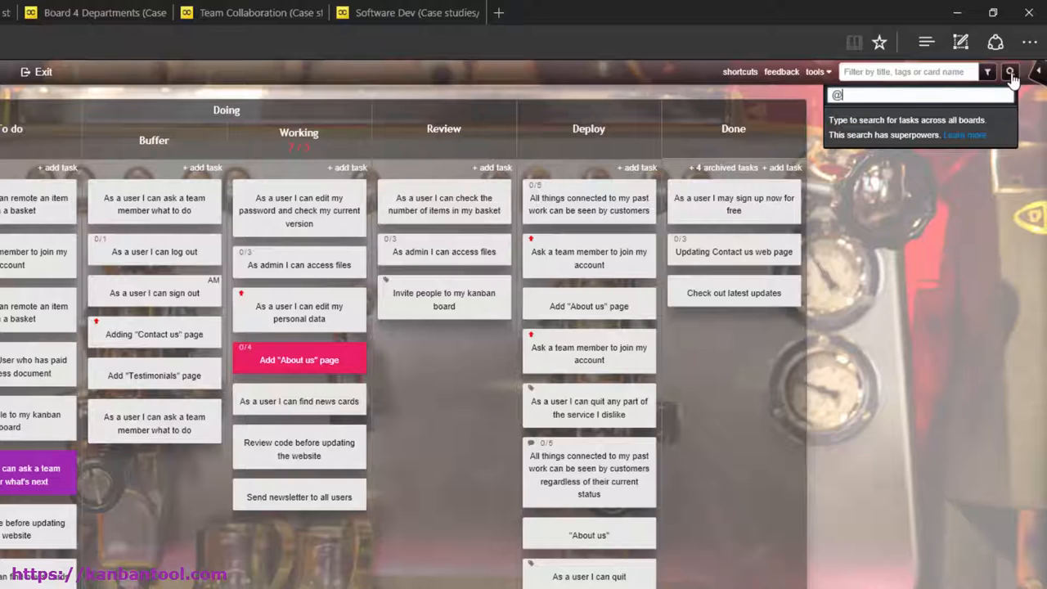
{"action": "type", "text": "AM"}
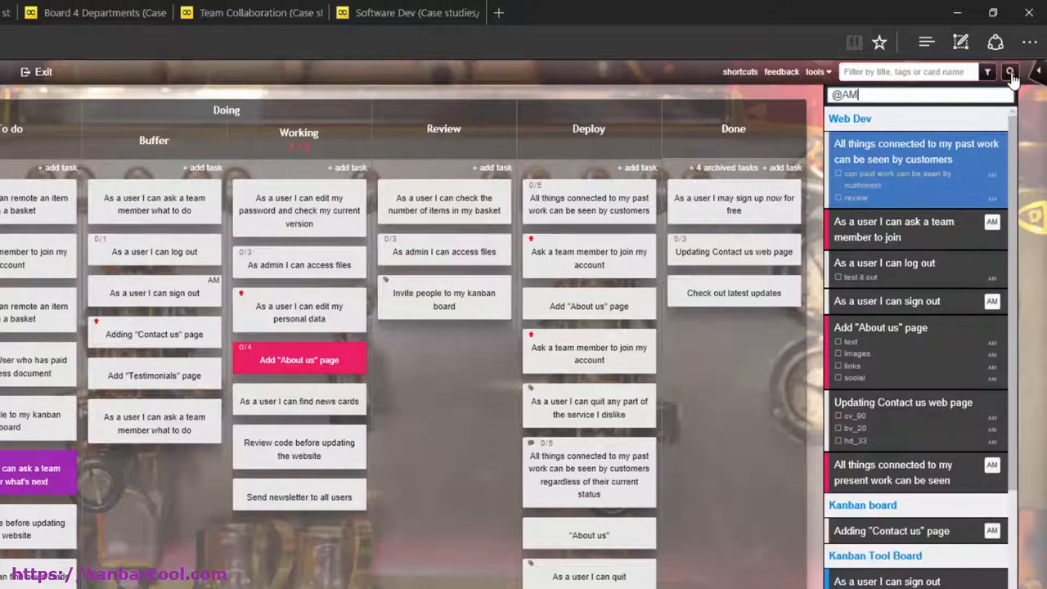
{"action": "mouse_move", "coordinate": [961, 163]}
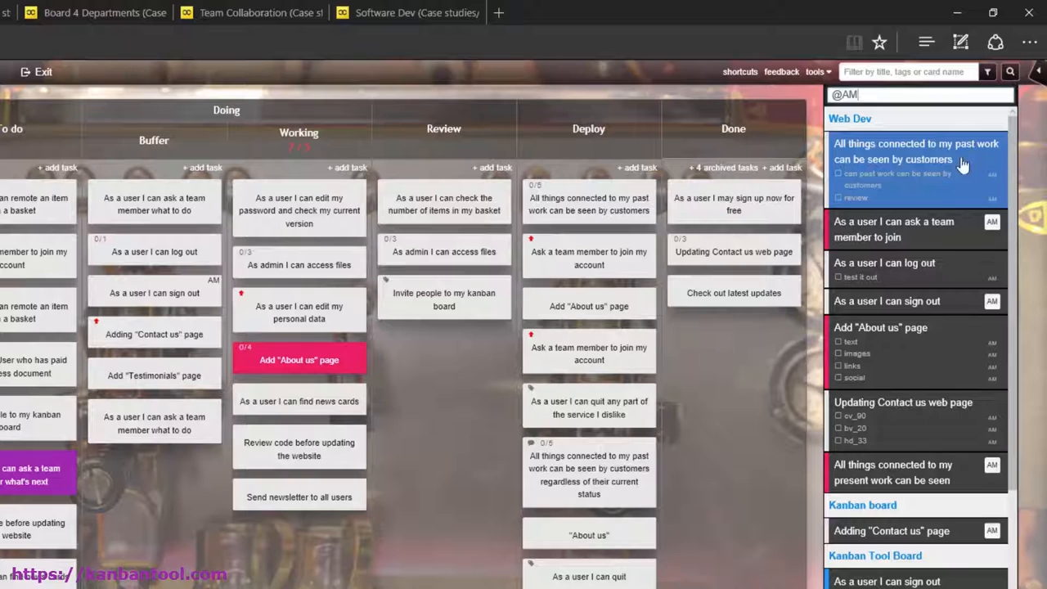
{"action": "mouse_move", "coordinate": [952, 205]}
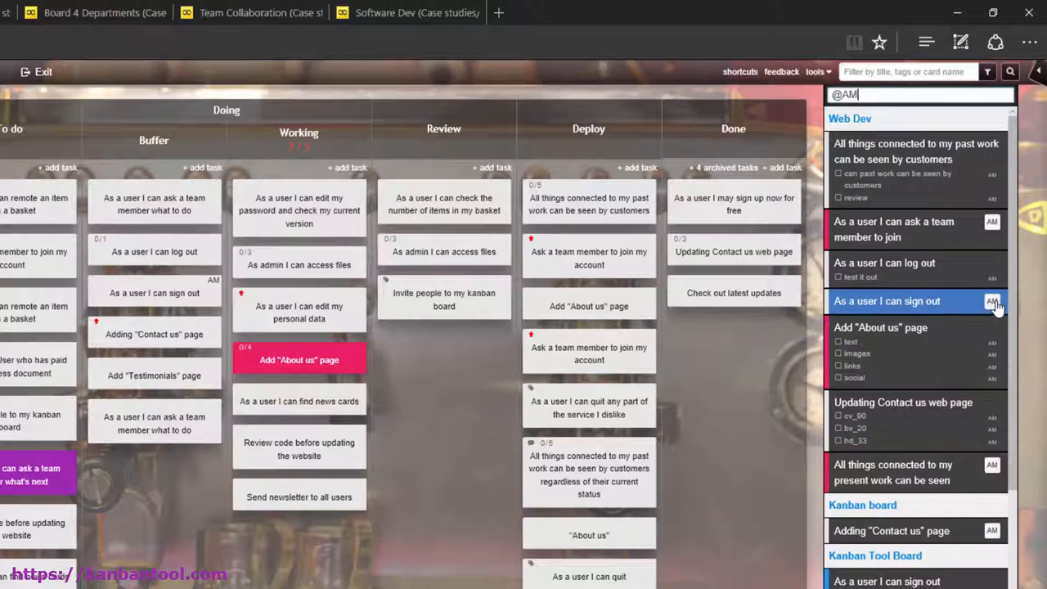
{"action": "mouse_move", "coordinate": [973, 353]}
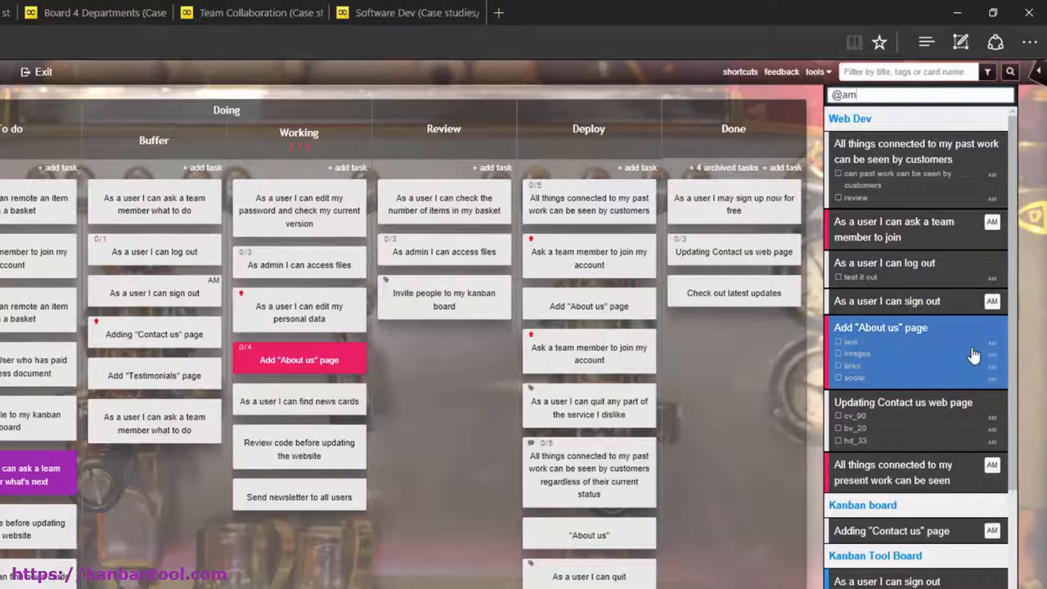
{"action": "mouse_move", "coordinate": [946, 375]}
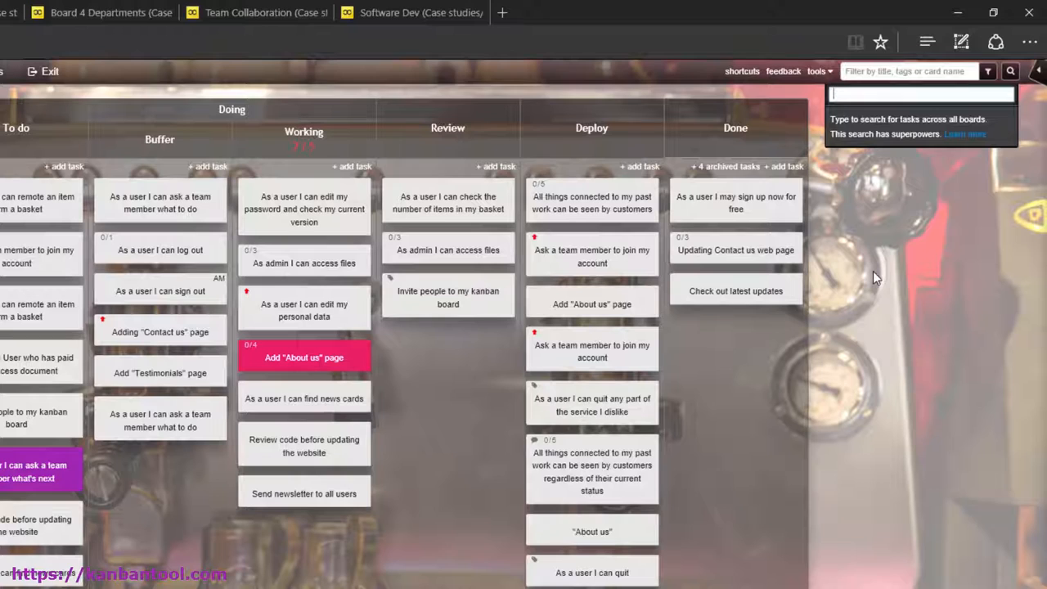
{"action": "type", "text": "comments_count>5"}
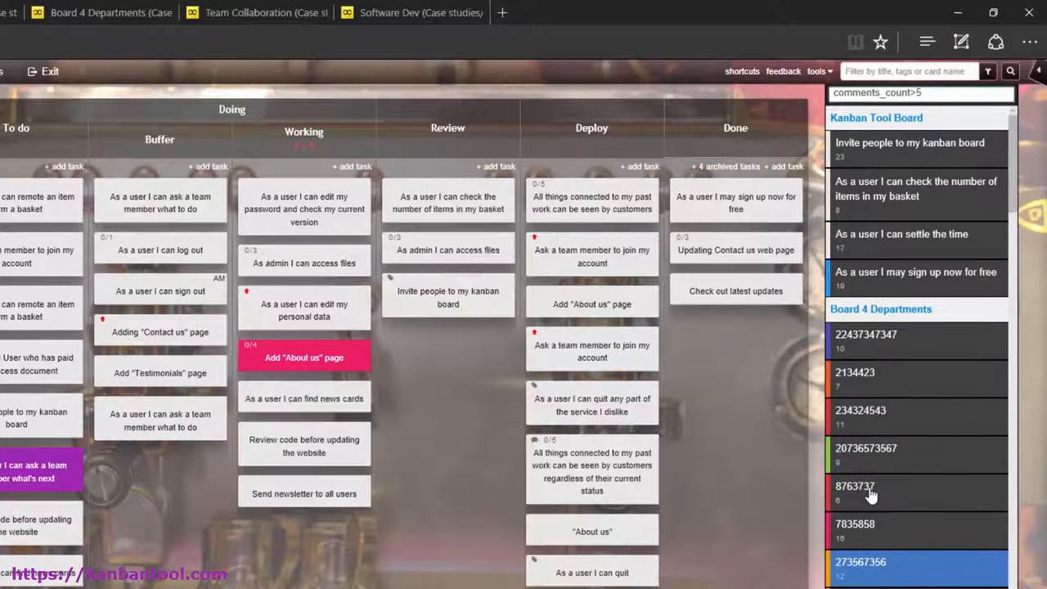
{"action": "type", "text": "attachment:.png"}
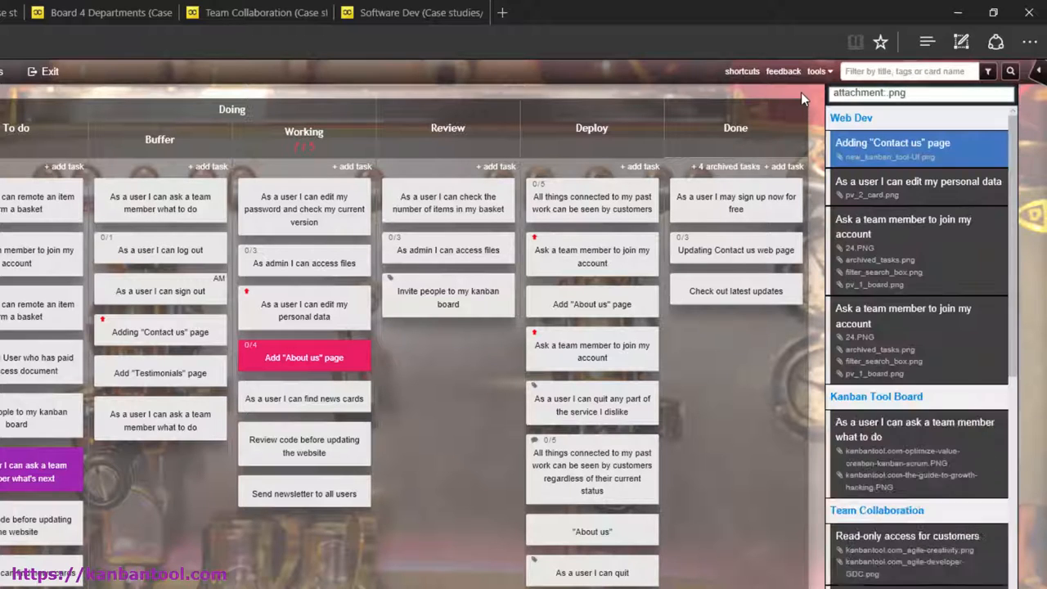
{"action": "mouse_move", "coordinate": [900, 316]}
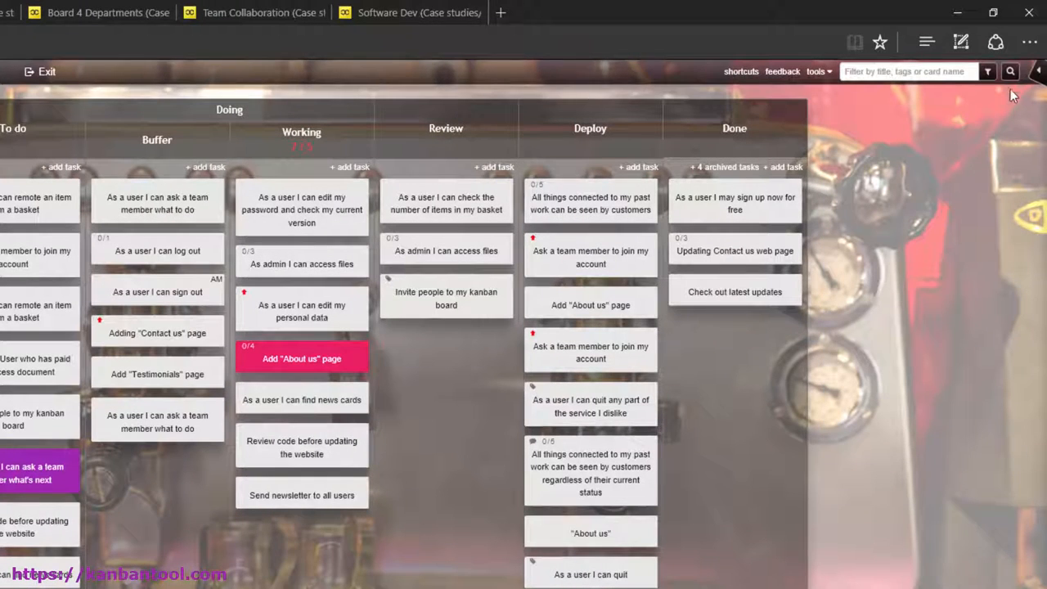
- Search all boards for "as a user", then for "About us", and review the result list
{"action": "left_click", "coordinate": [903, 72]}
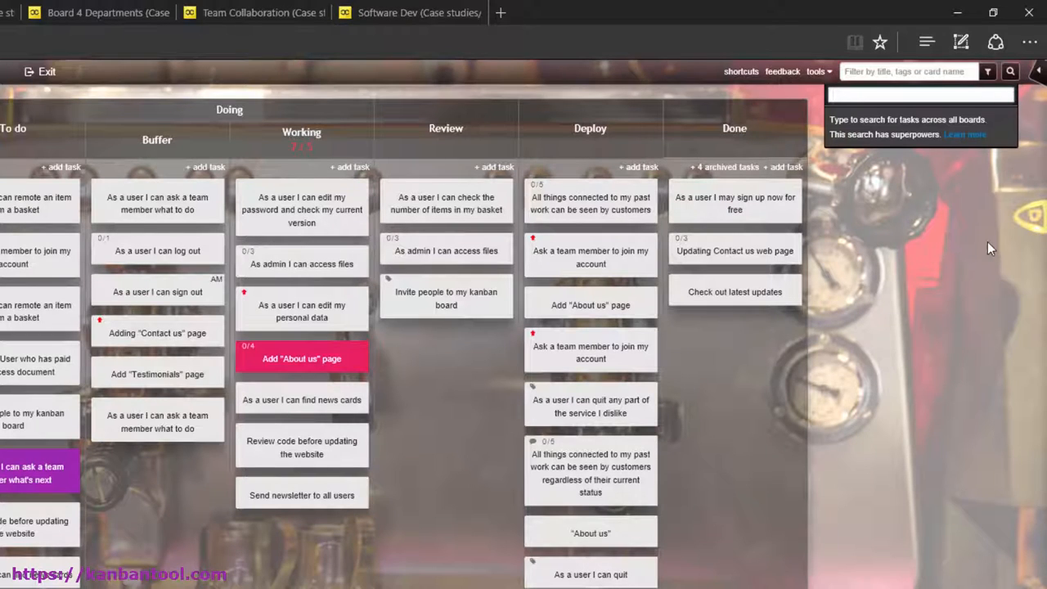
{"action": "type", "text": "as a user"}
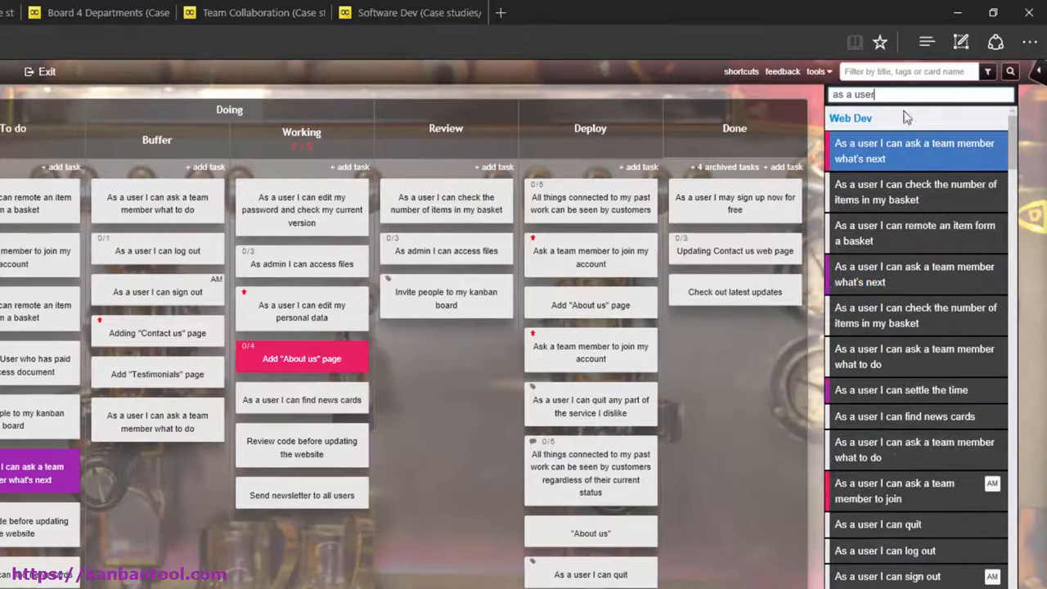
{"action": "type", "text": "About us"}
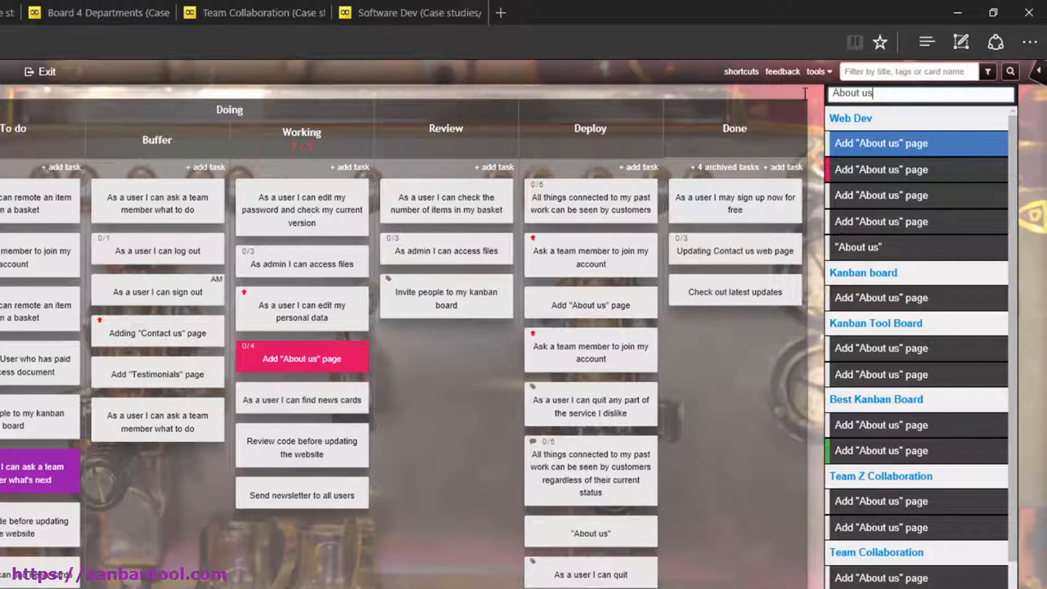
{"action": "scroll", "scroll_direction": "down", "scroll_amount": 3}
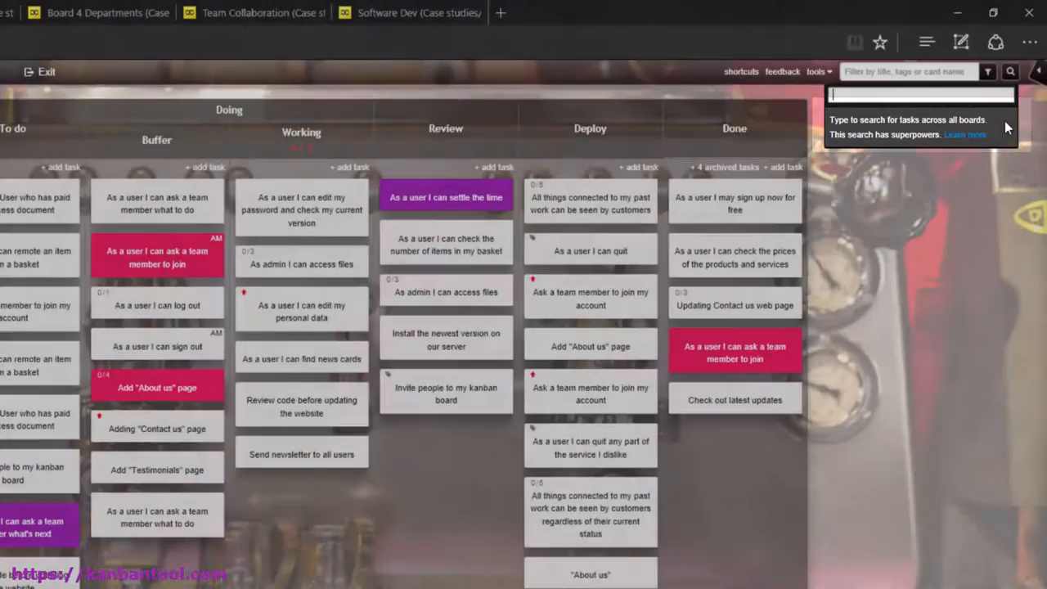
{"action": "type", "text": "chedule:"}
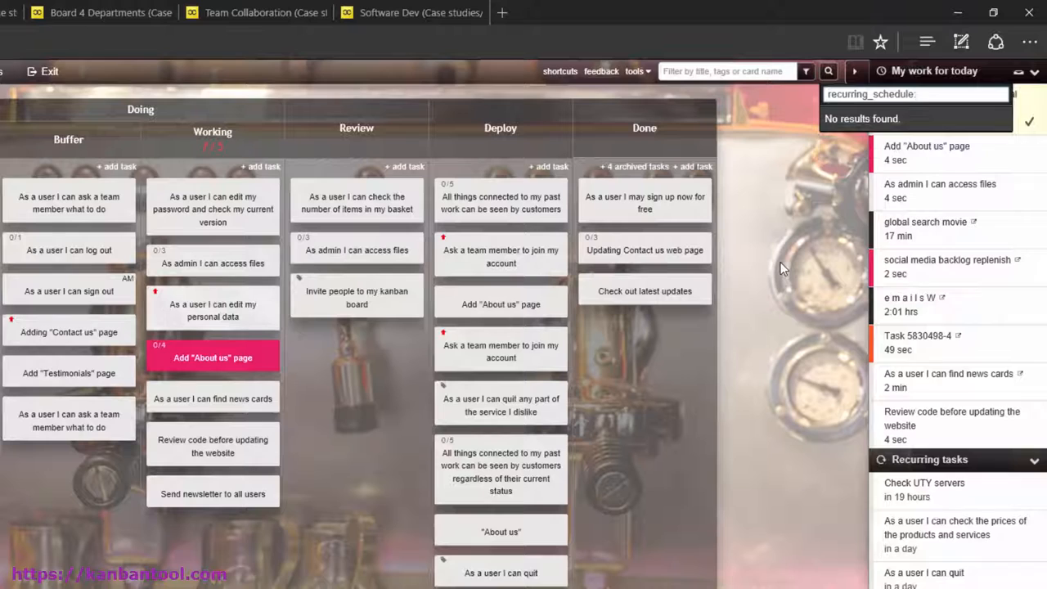
- Query recurring_schedule: with a 2017- date and find no matching tasks
{"action": "type", "text": "2017-"}
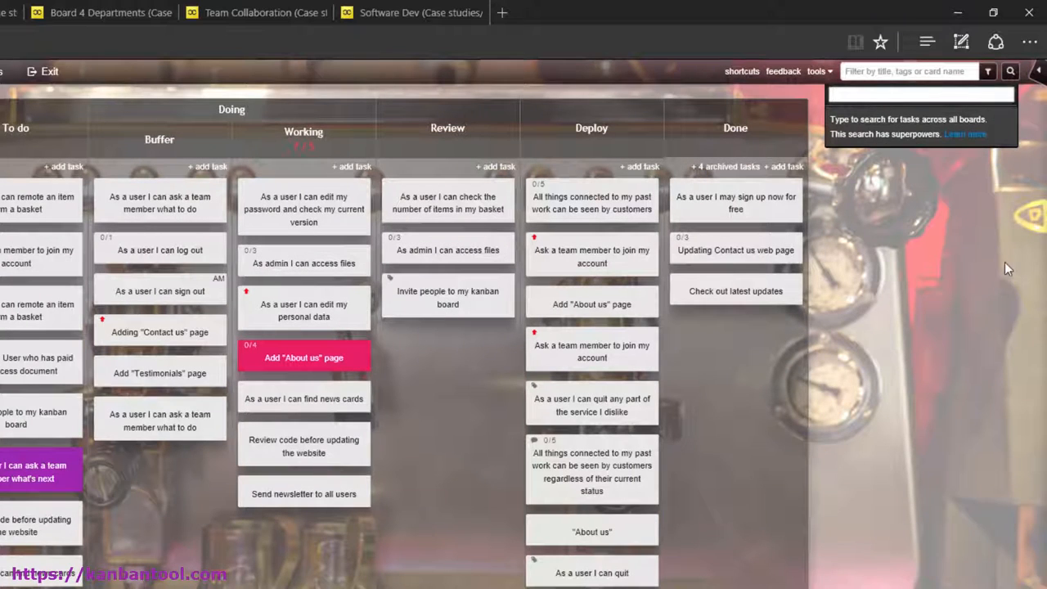
- Search for tasks tagged BUG!, then narrow the query with tags:production
{"action": "type", "text": "descript"}
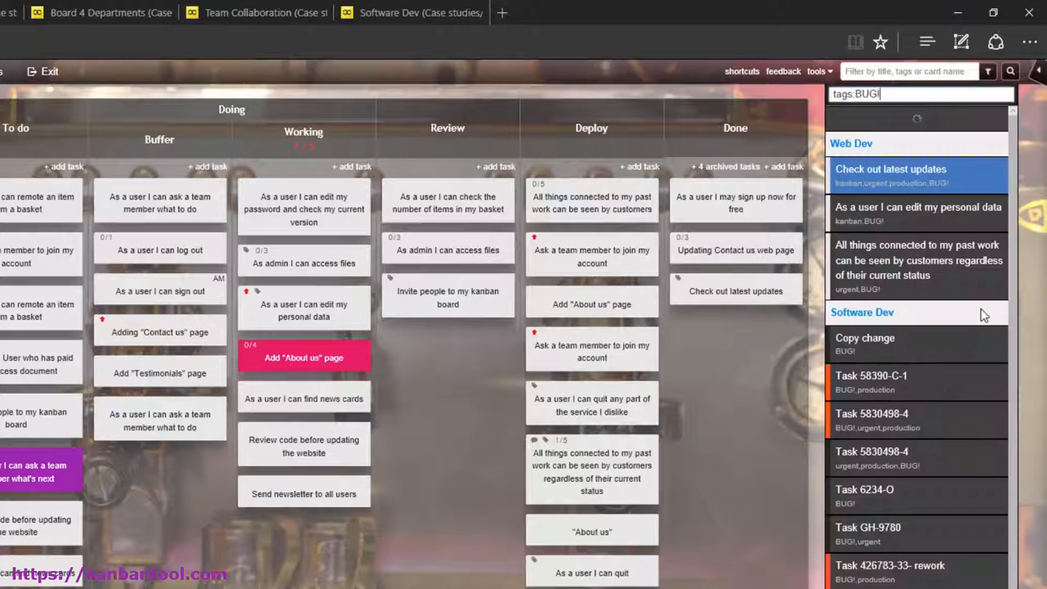
{"action": "scroll", "scroll_direction": "down", "scroll_amount": 3}
{"action": "type", "text": " tags:"}
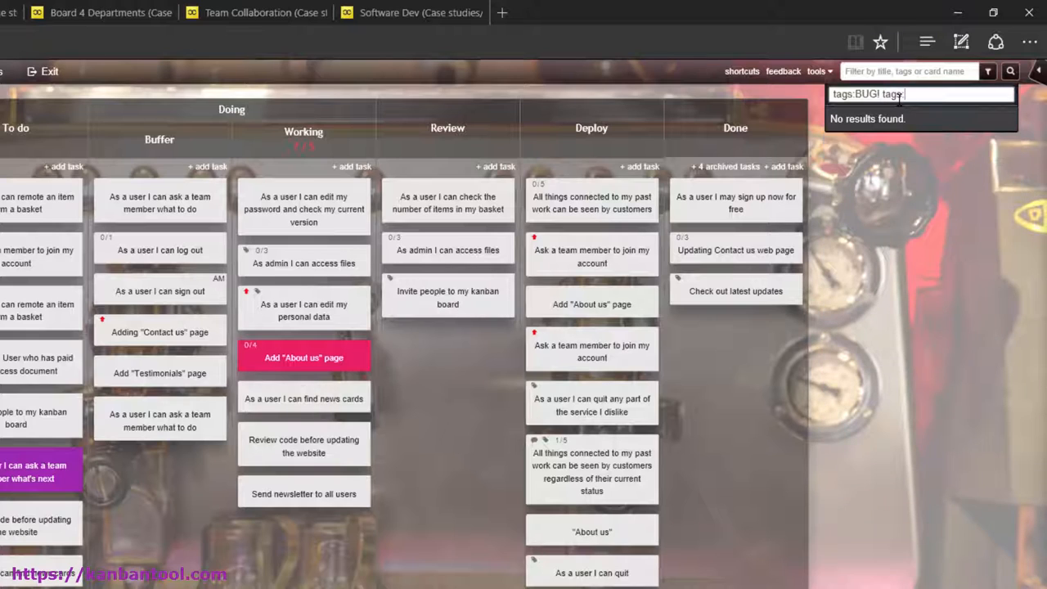
{"action": "type", "text": "production"}
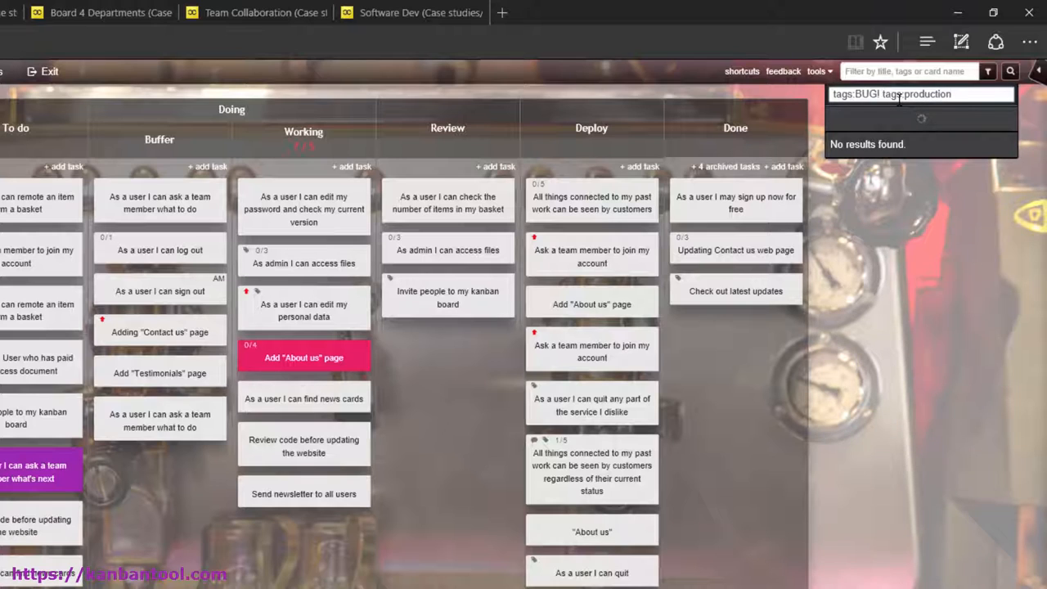
{"action": "type", "text": "production"}
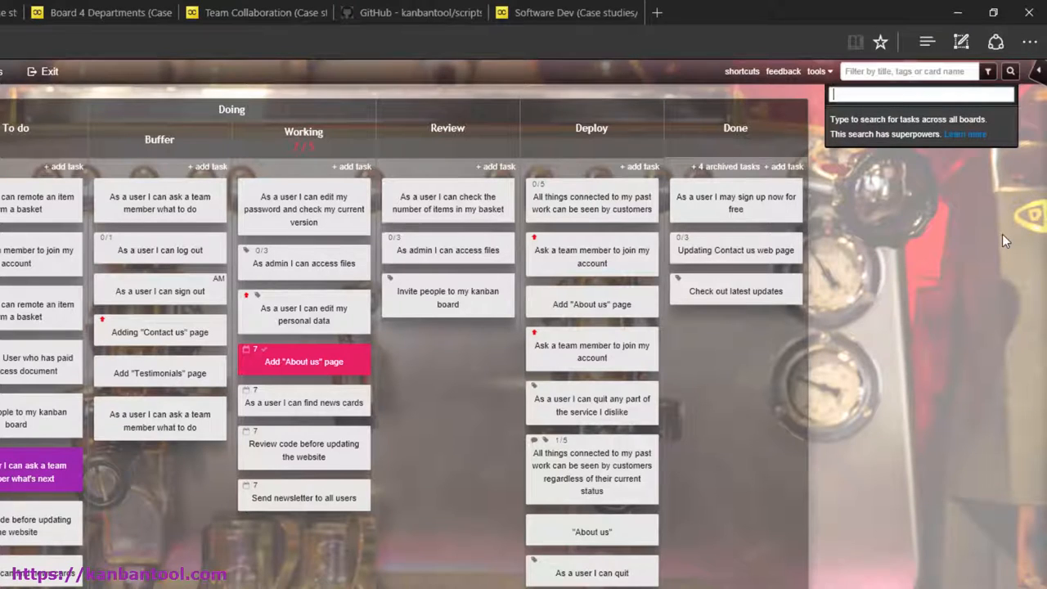
{"action": "type", "text": "checklist_for:@"}
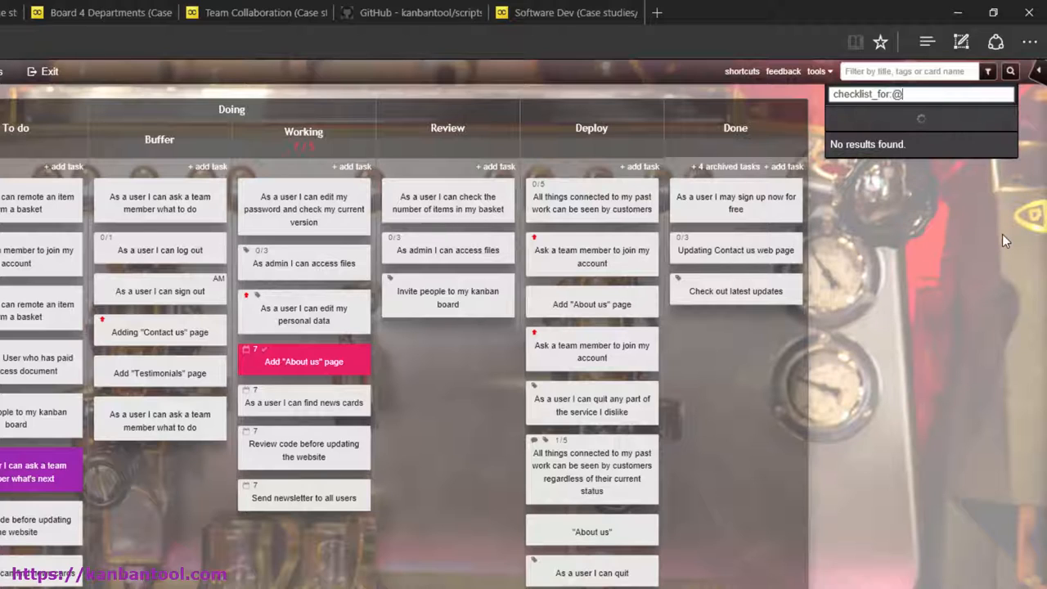
{"action": "type", "text": "am"}
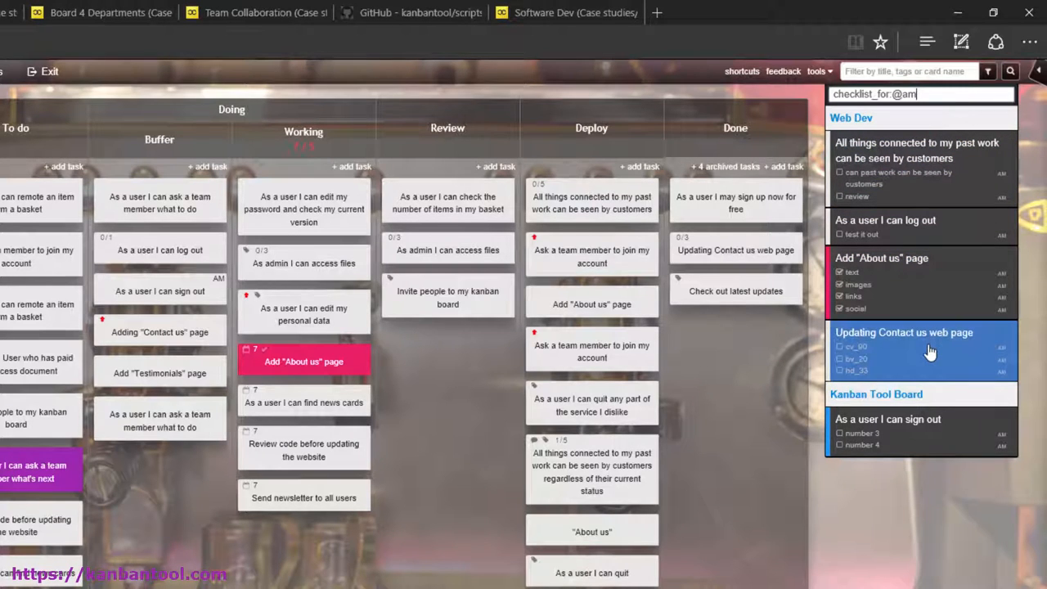
{"action": "left_click", "coordinate": [887, 419]}
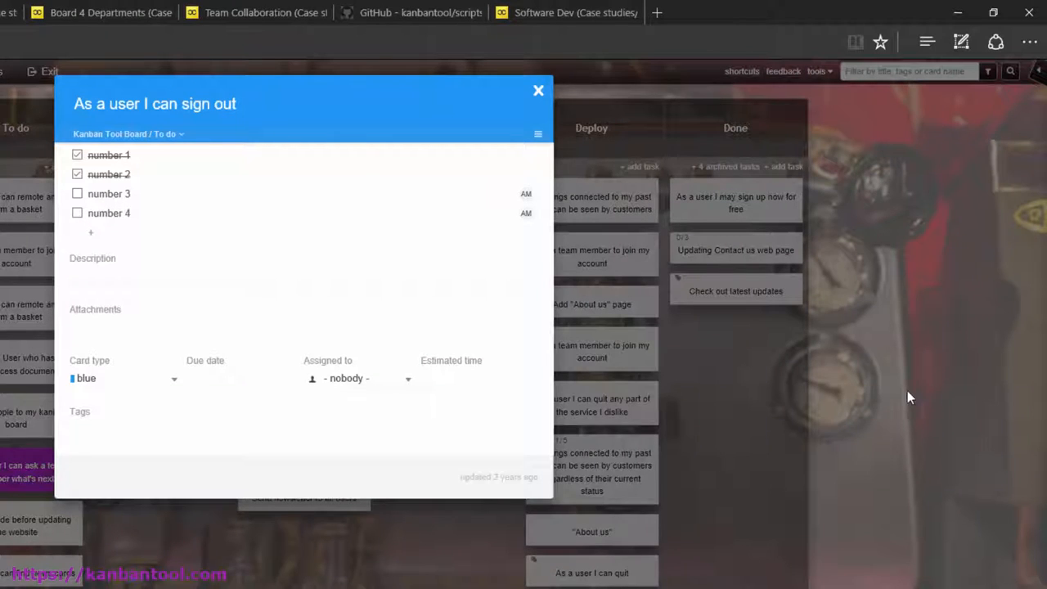
- Move the sign-out task from To do to another workflow stage and close the card
{"action": "left_click", "coordinate": [77, 213]}
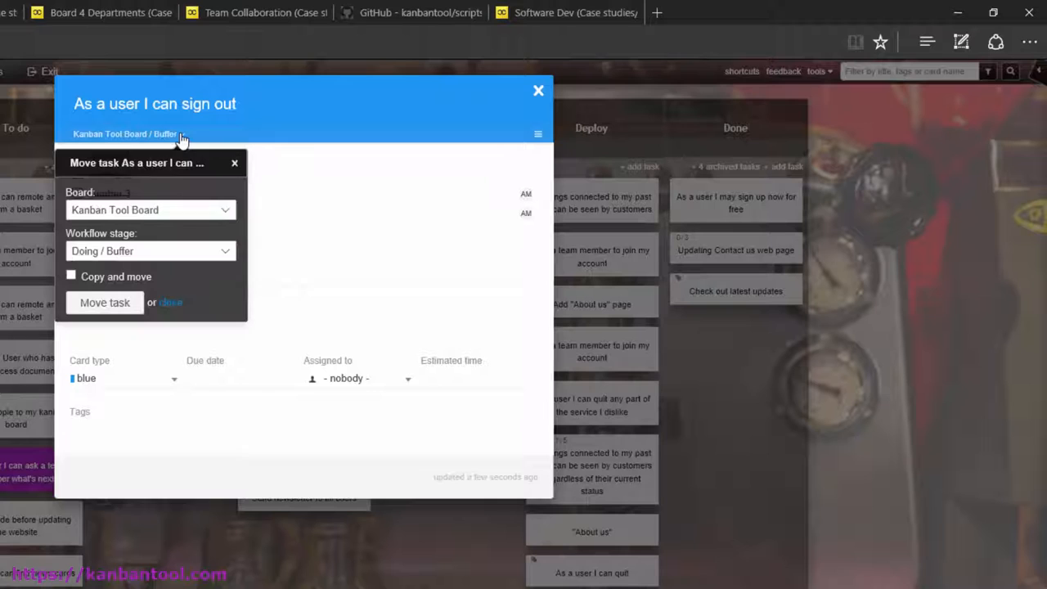
{"action": "left_click", "coordinate": [150, 250]}
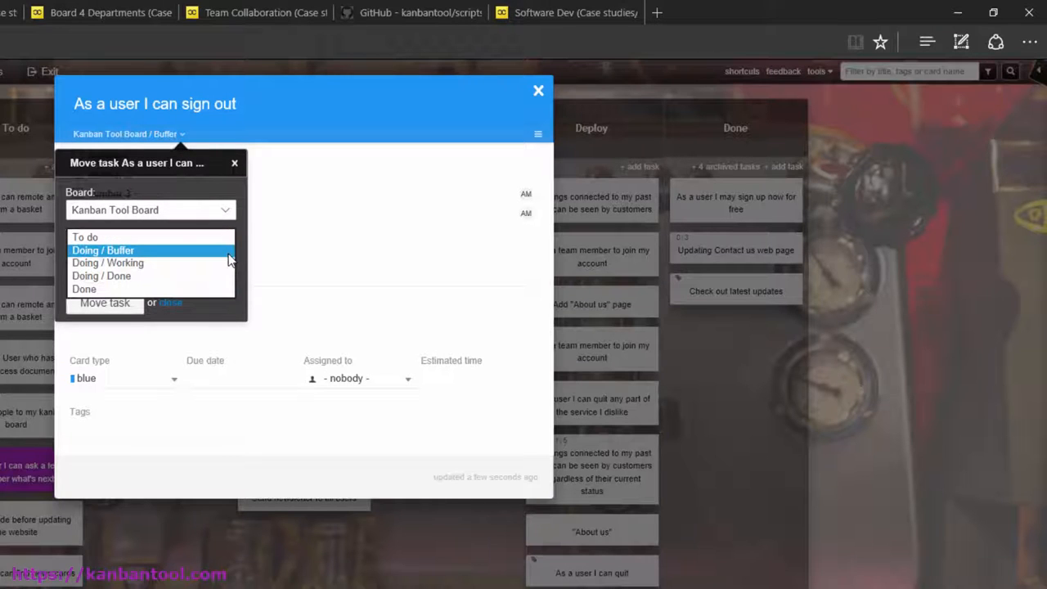
{"action": "left_click", "coordinate": [102, 275]}
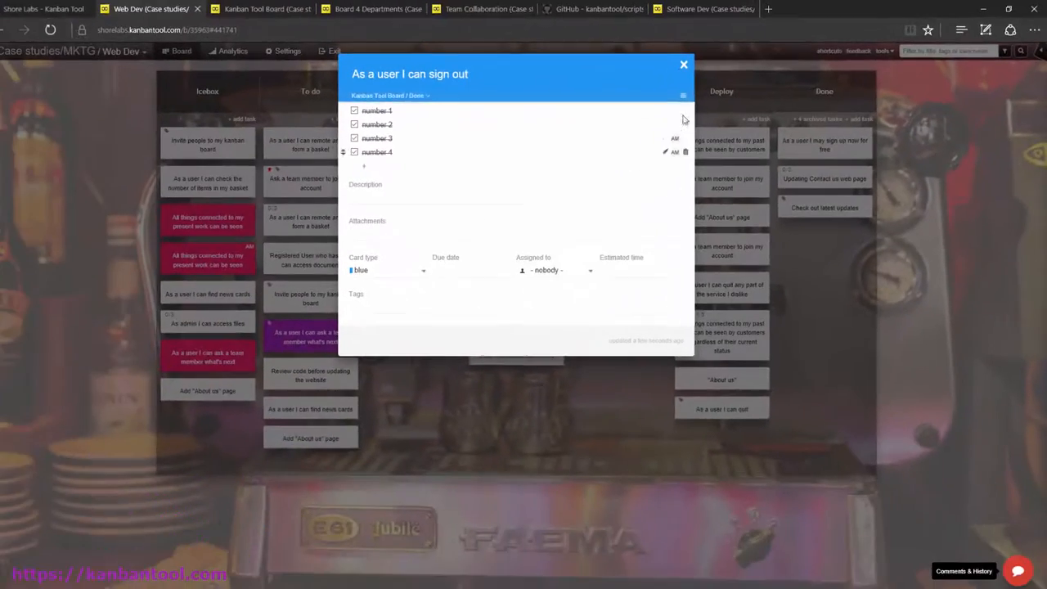
{"action": "left_click", "coordinate": [683, 64]}
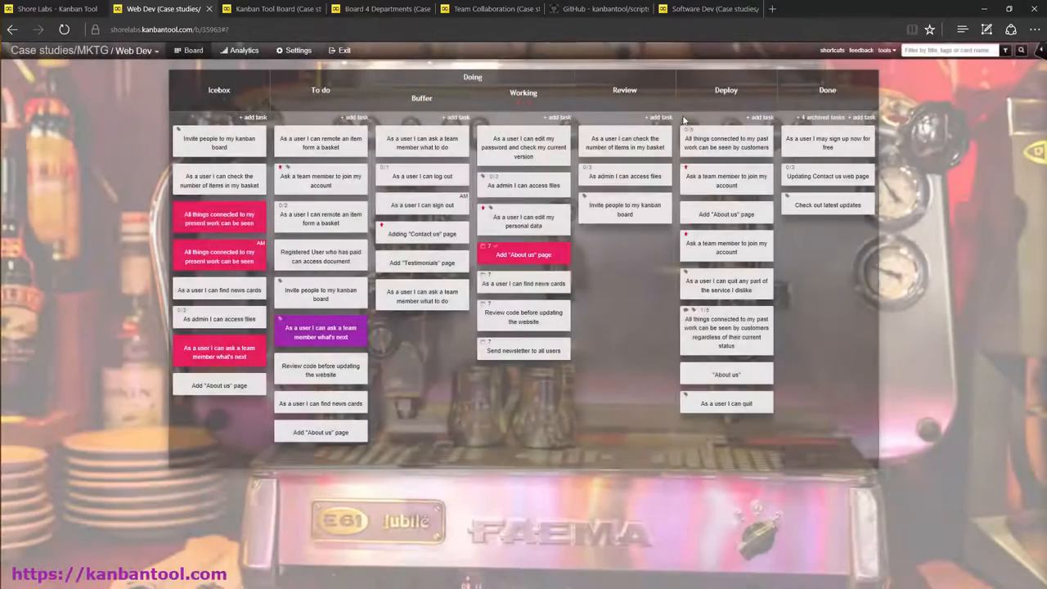